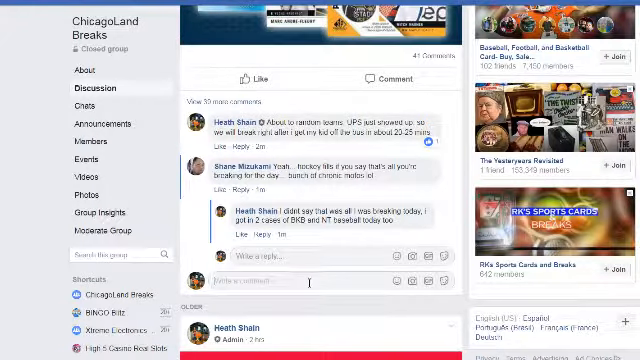
Step: Post the reply 'starting ted' in the group's discussion thread
text(st)
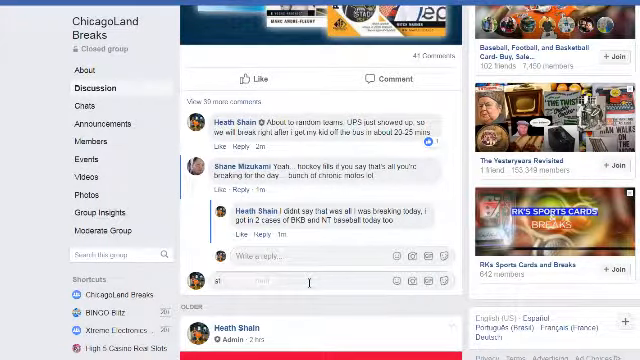
text(starting ted)
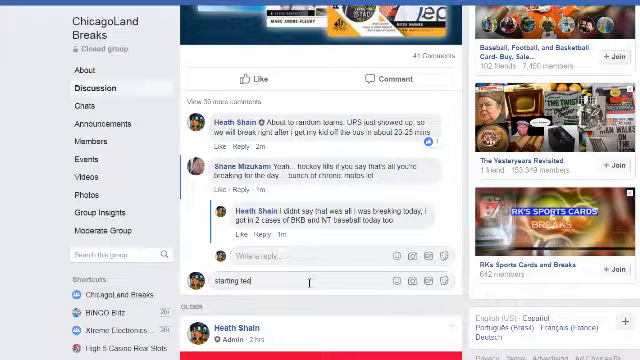
key(Return)
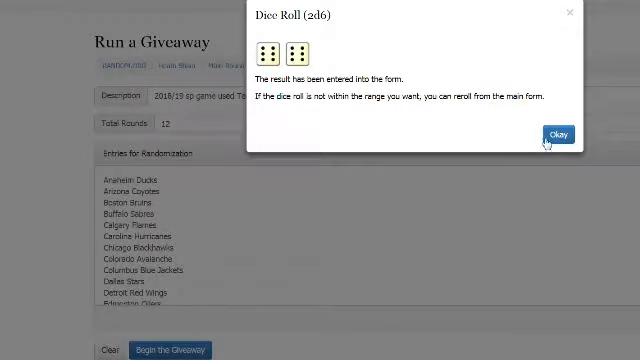
Step: Accept the dice roll result and set Total Rounds to 12 in the giveaway form
click(552, 136)
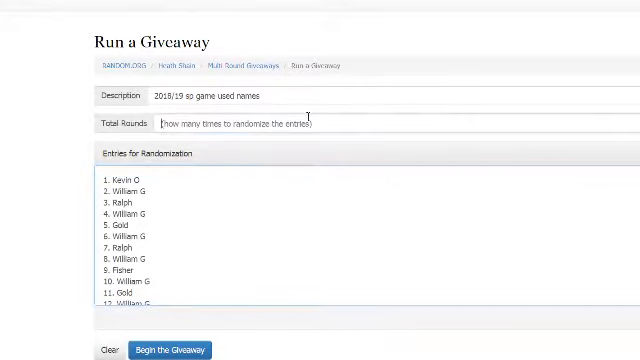
text(12)
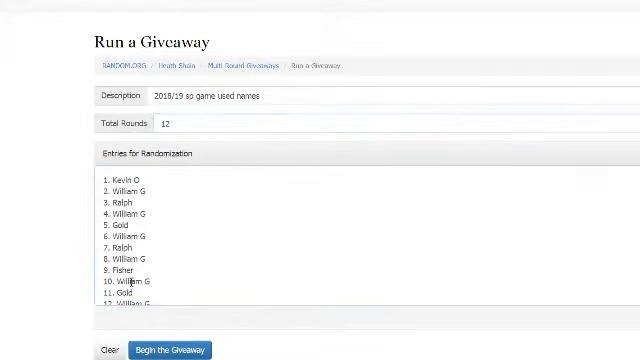
Step: Launch the names giveaway and advance through its randomization rounds to the final one
click(168, 348)
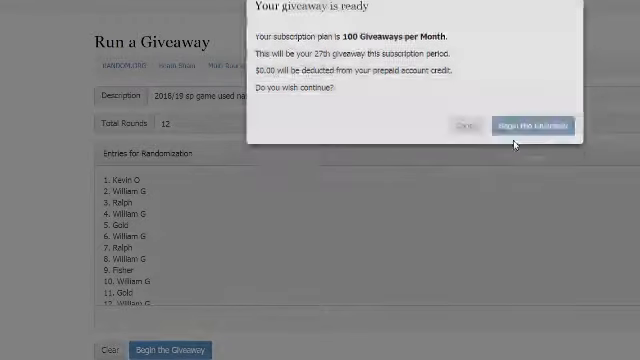
click(524, 126)
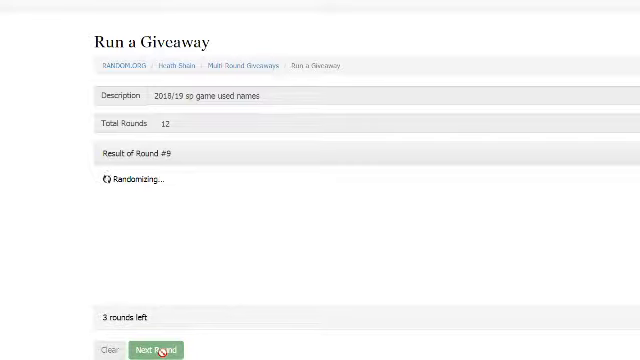
click(156, 348)
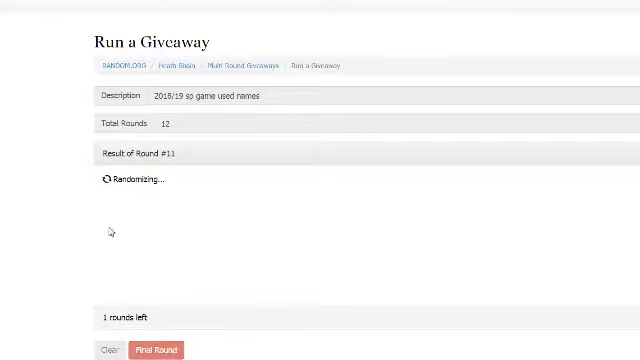
click(152, 348)
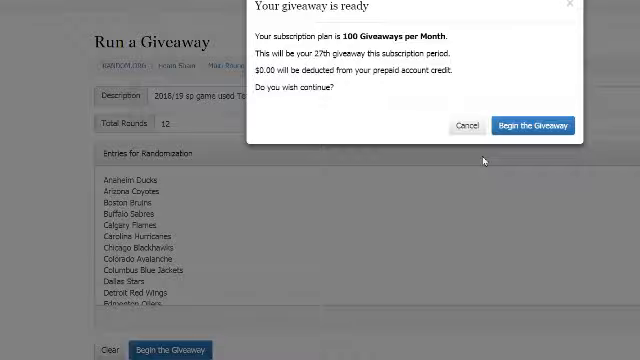
Step: Launch the hockey team giveaway and advance through its randomization rounds
click(538, 124)
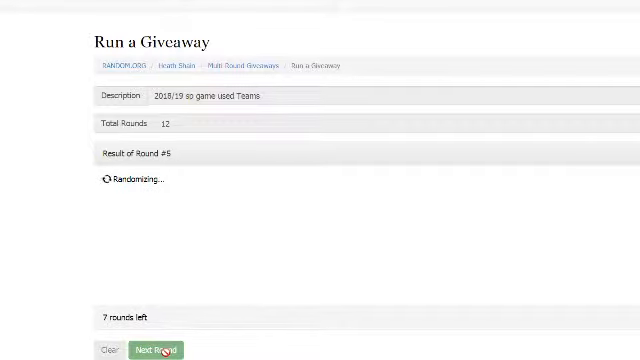
click(156, 348)
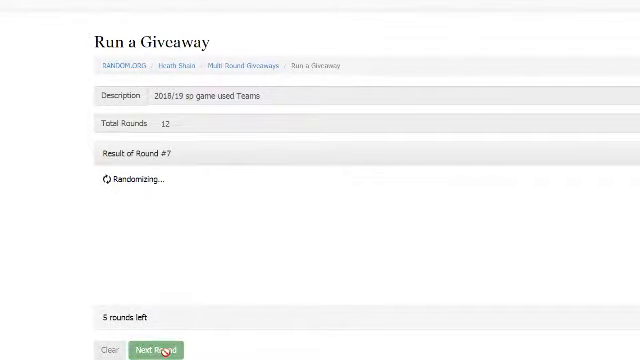
click(152, 348)
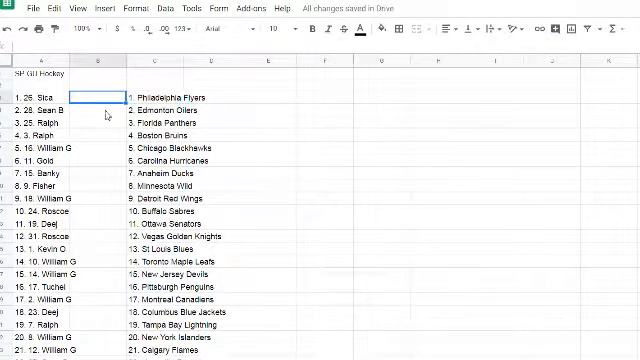
click(96, 122)
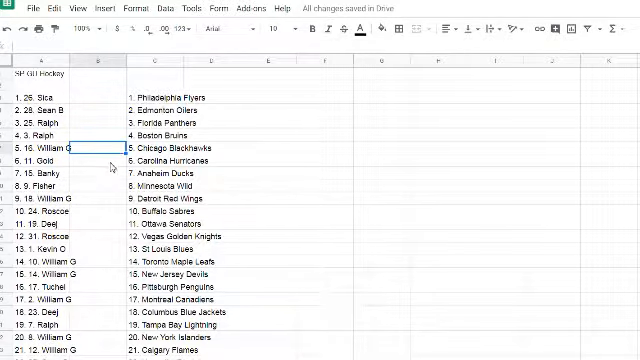
click(92, 158)
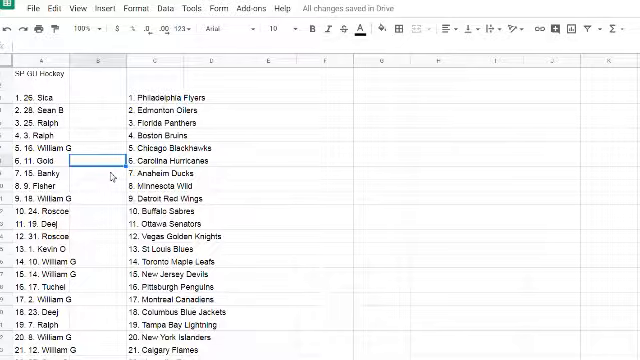
click(90, 184)
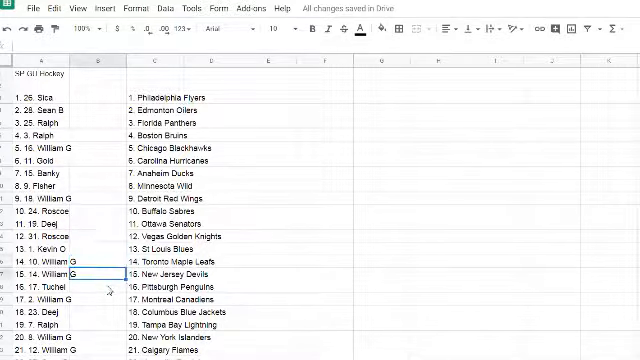
click(90, 300)
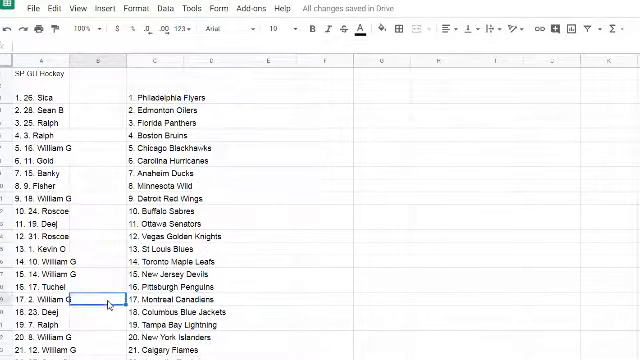
scroll(down, 3)
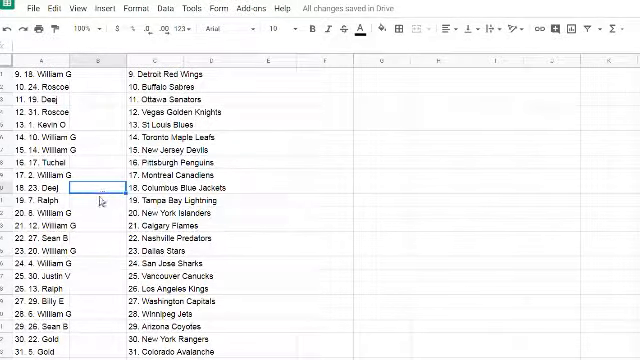
click(96, 200)
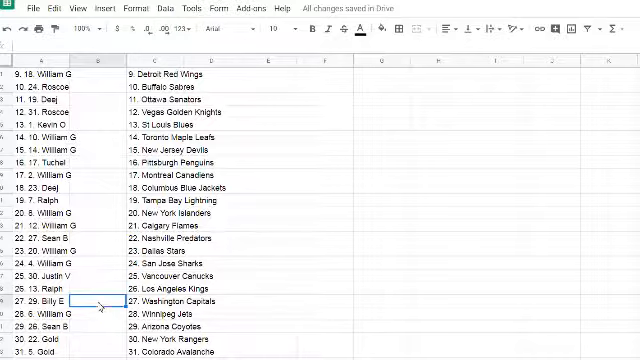
scroll(down, 3)
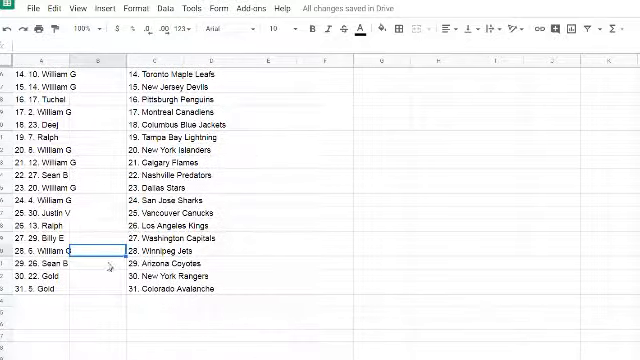